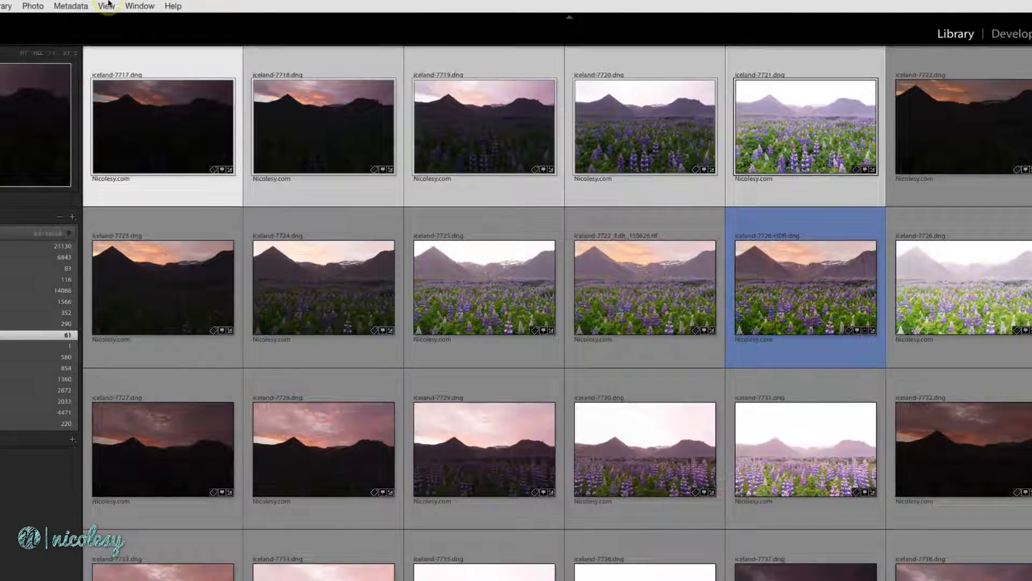
# - Collapse iceland-7717's five-photo stack via its thumbnail stack badge
pyautogui.click(224, 8)
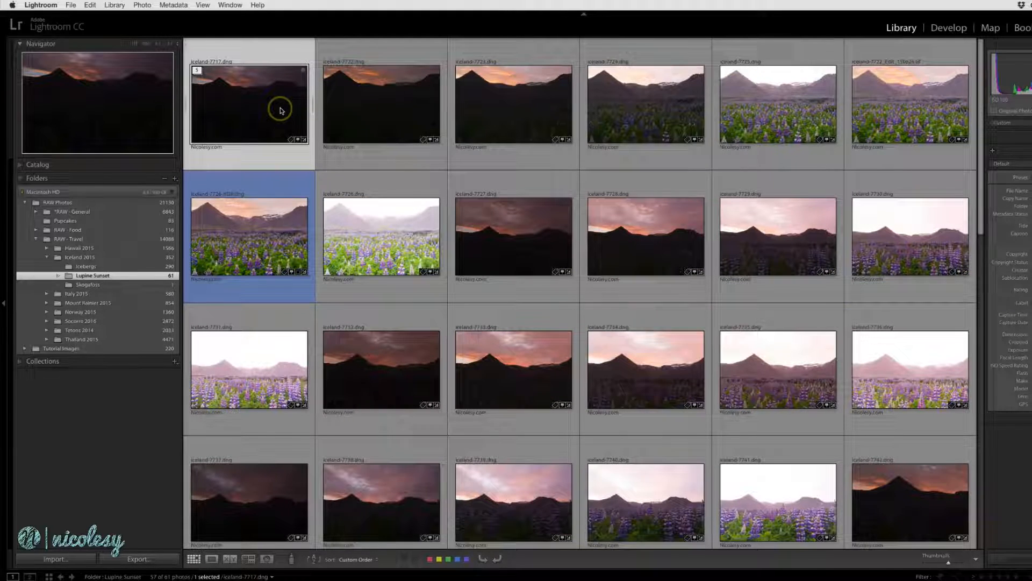
# - Expand iceland-7717's stack from its right-click Stacking menu to show 7717–7721 separately
pyautogui.rightClick(282, 109)
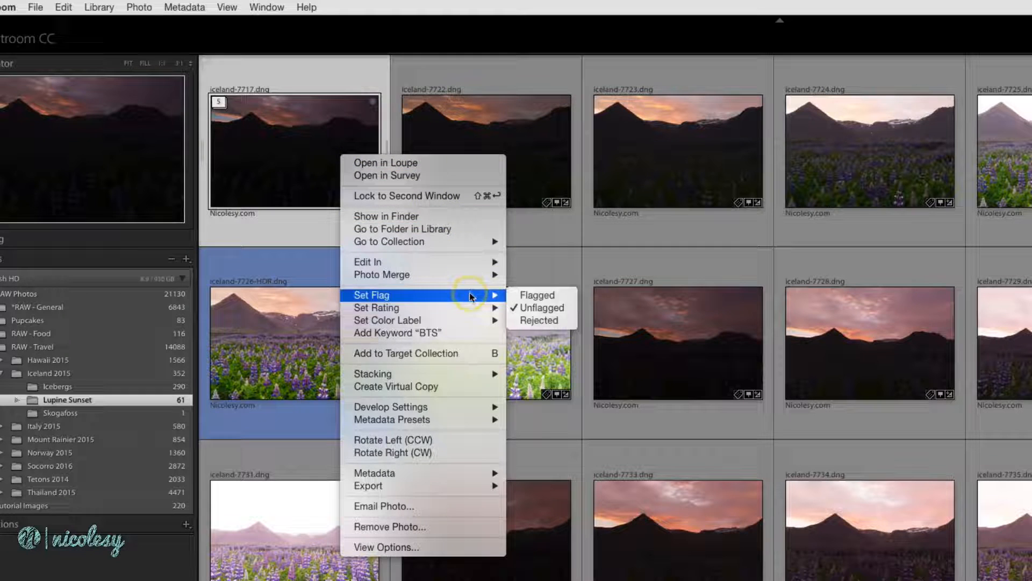
pyautogui.moveTo(472, 373)
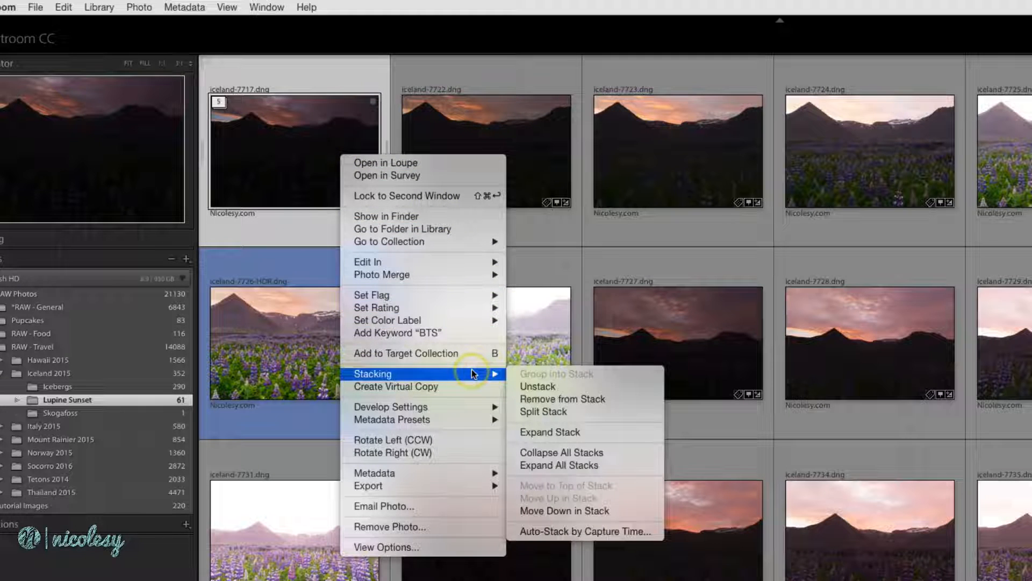
pyautogui.click(537, 386)
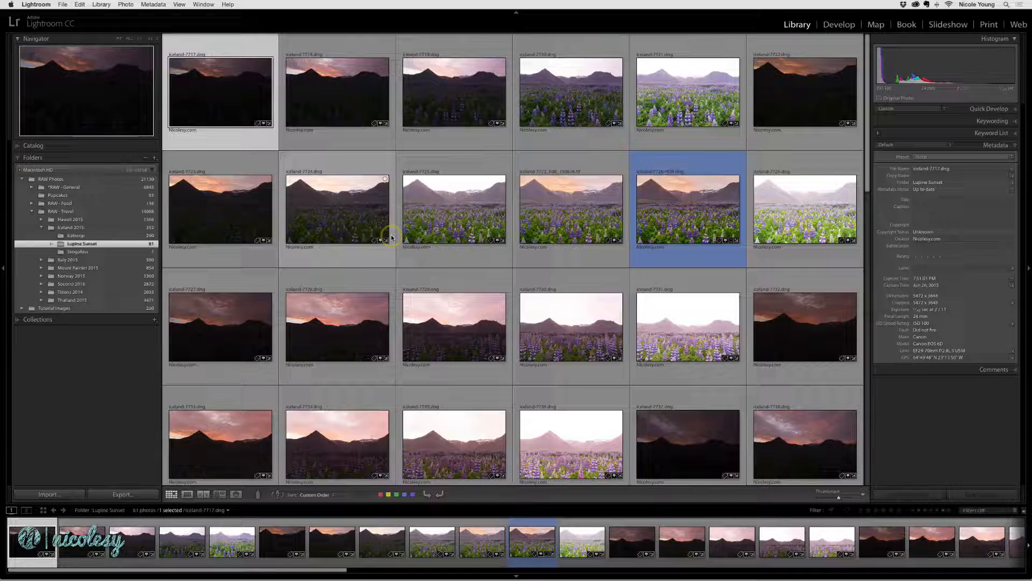
# - Open Photo > Stacking > Auto-Stack by Capture Time and adjust the time-between-stacks slider
pyautogui.click(124, 4)
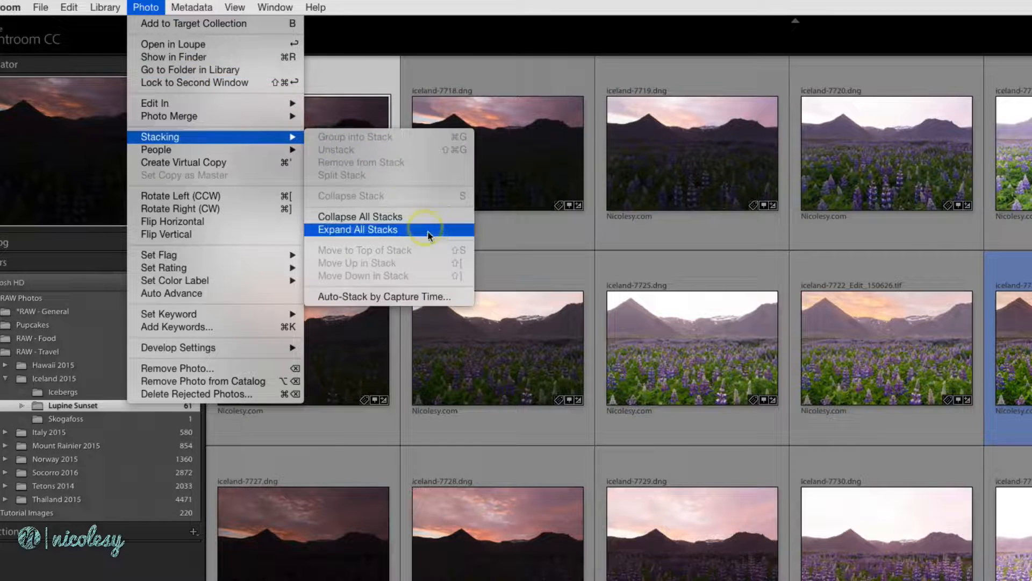
pyautogui.moveTo(458, 297)
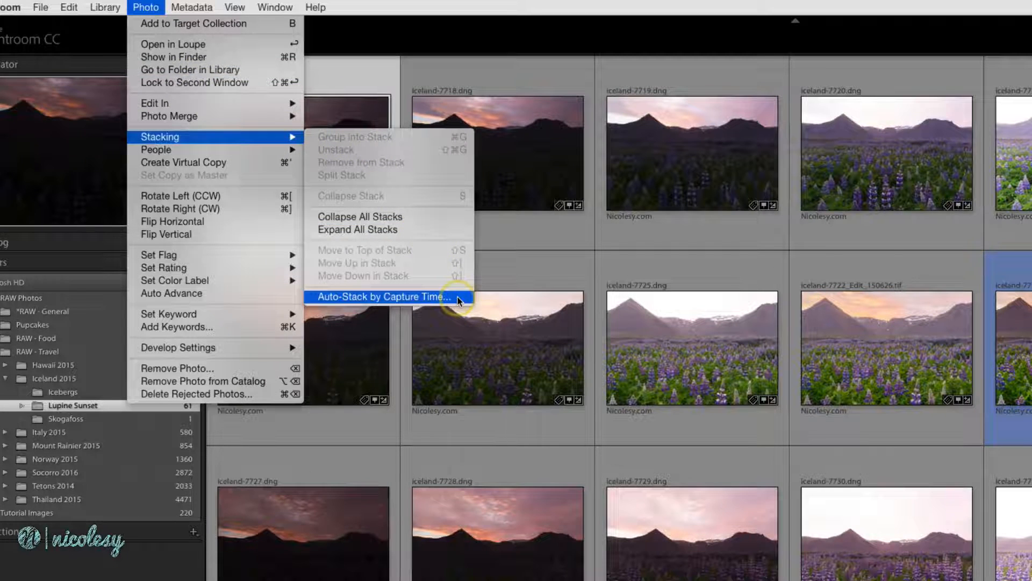
pyautogui.click(381, 297)
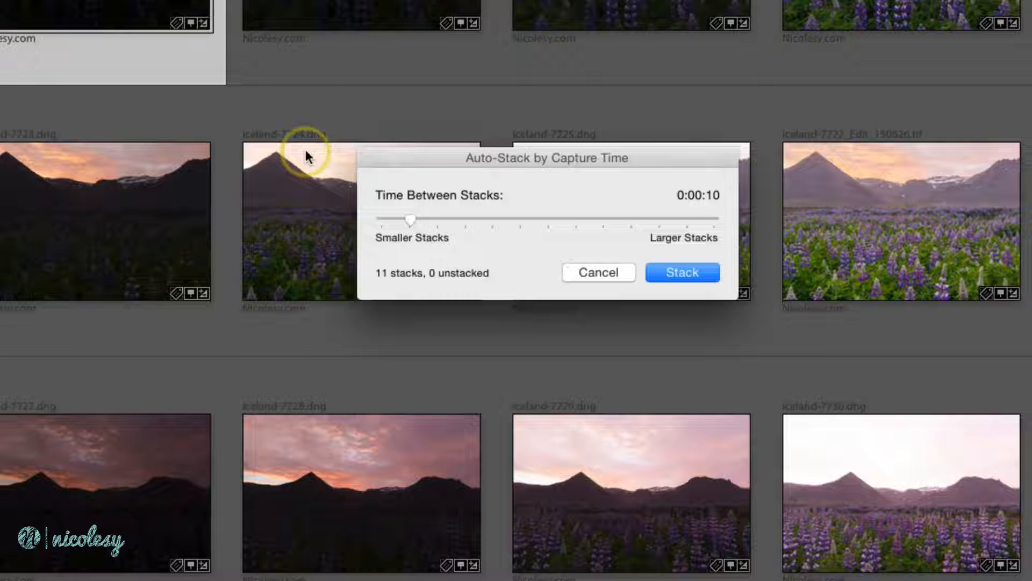
pyautogui.moveTo(411, 218); pyautogui.dragTo(426, 217)
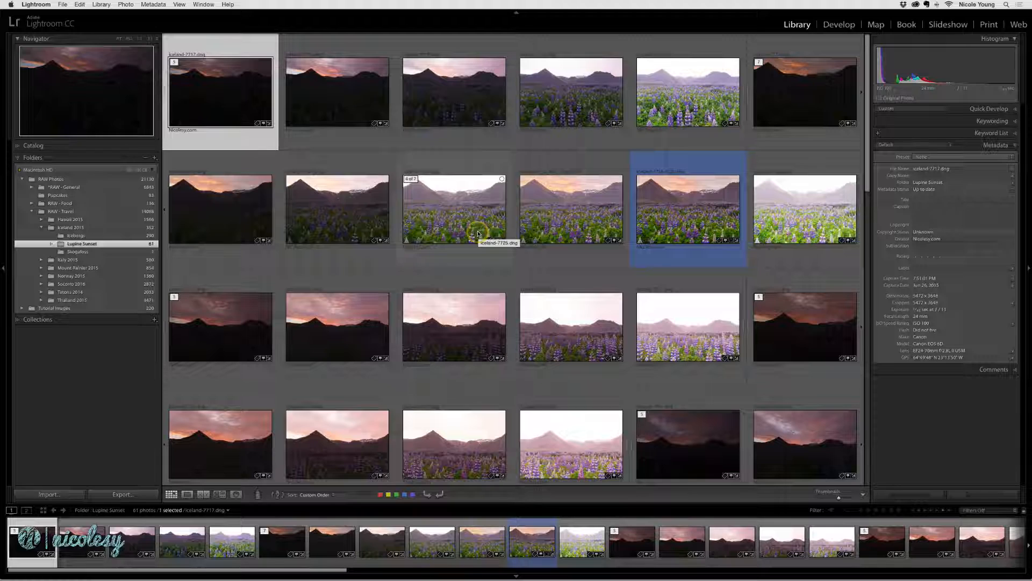
# - Scroll down the grid to review the auto-created dark sunset and lupine stacks
pyautogui.scroll(-3)
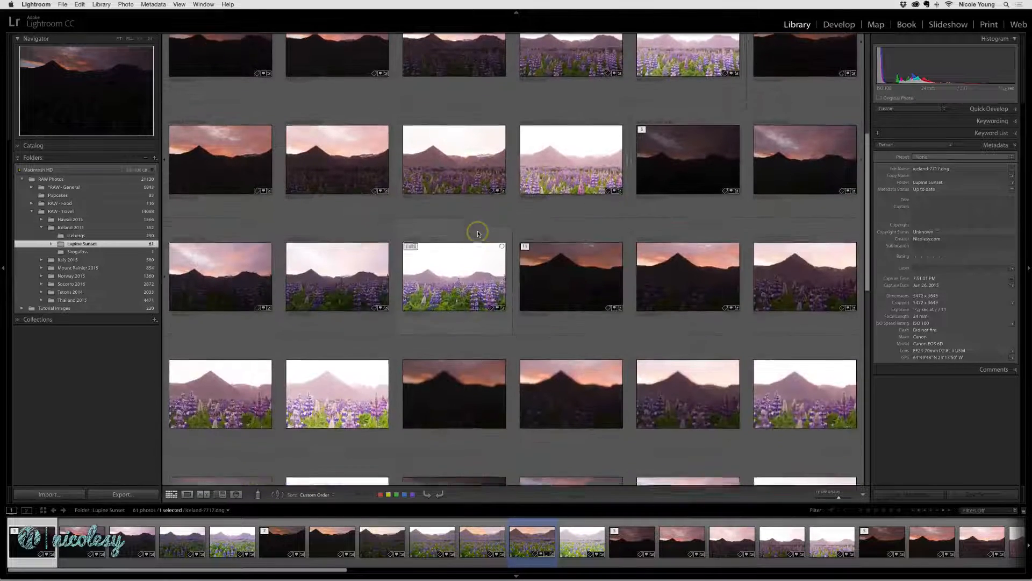
pyautogui.scroll(-3)
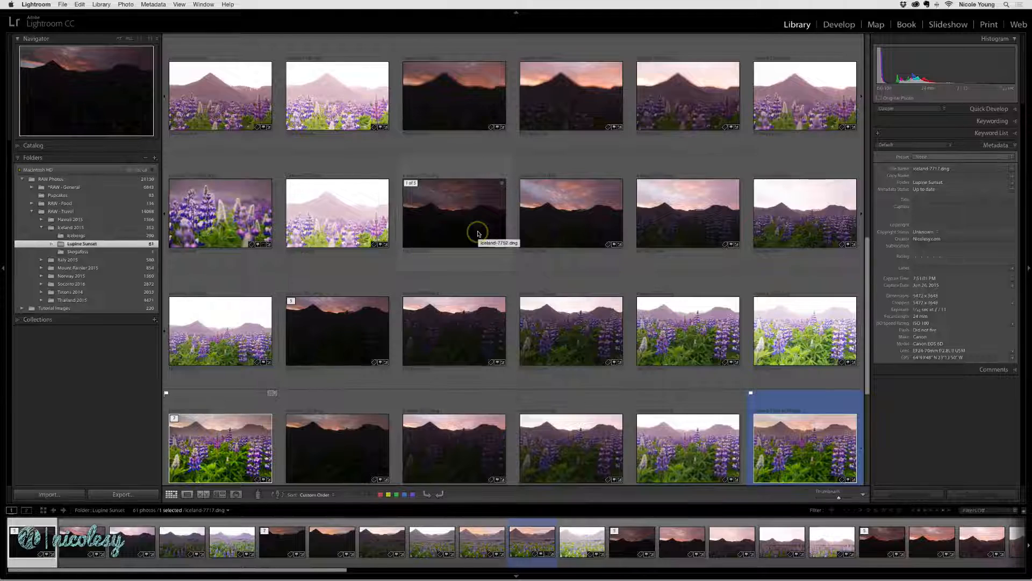
# - Collapse the five-shot dark sunset stack using the right-click Stacking > Collapse Stack
pyautogui.rightClick(476, 232)
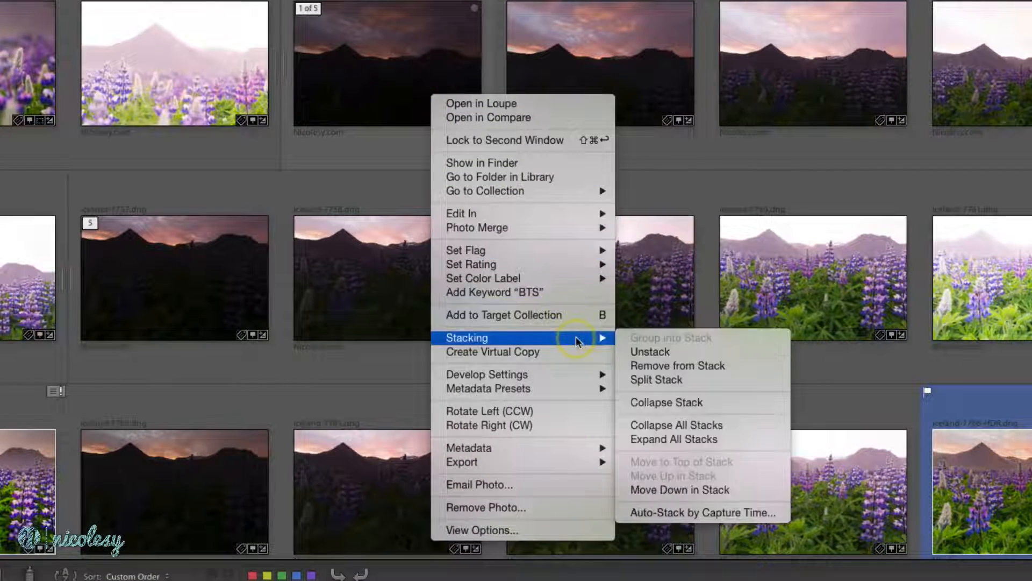
pyautogui.moveTo(743, 405)
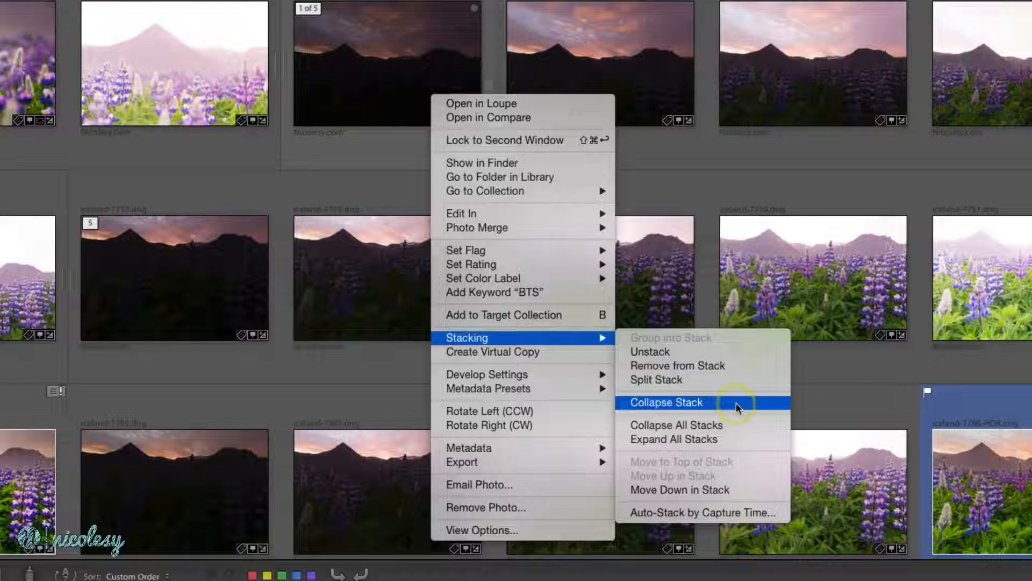
pyautogui.click(666, 403)
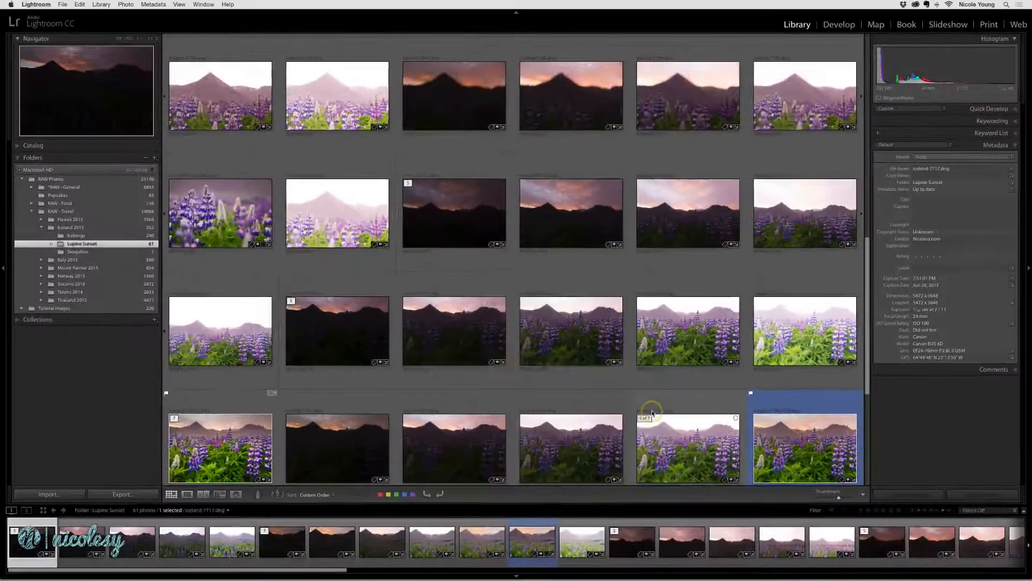